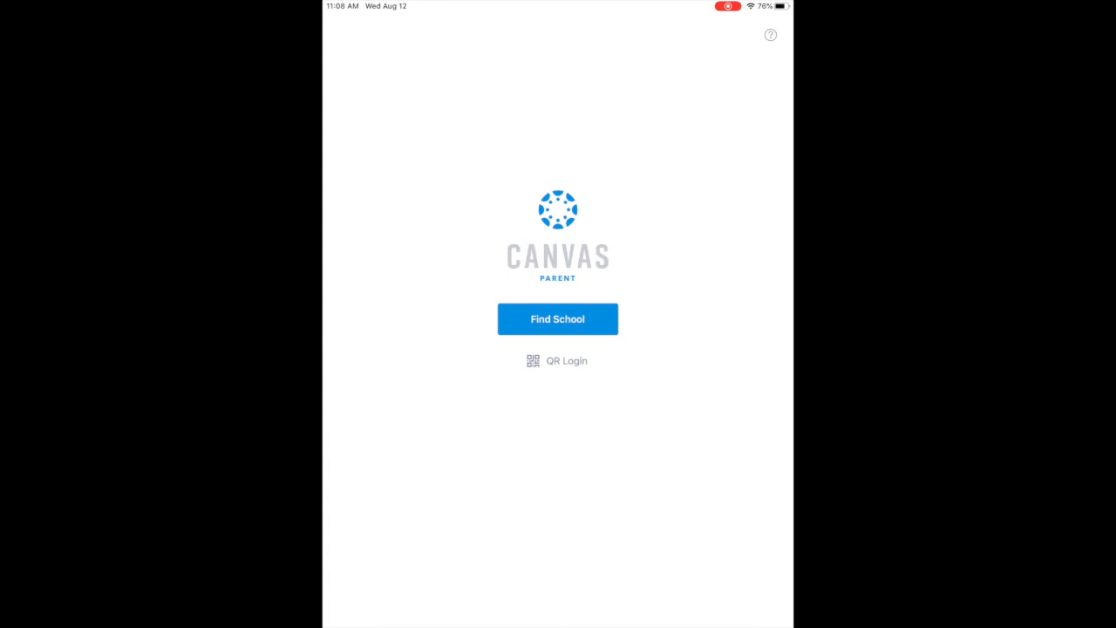
# Find the school by searching 'cms' and choose the Parent/Guardian/Observer login to Canvas.
pyautogui.click(558, 317)
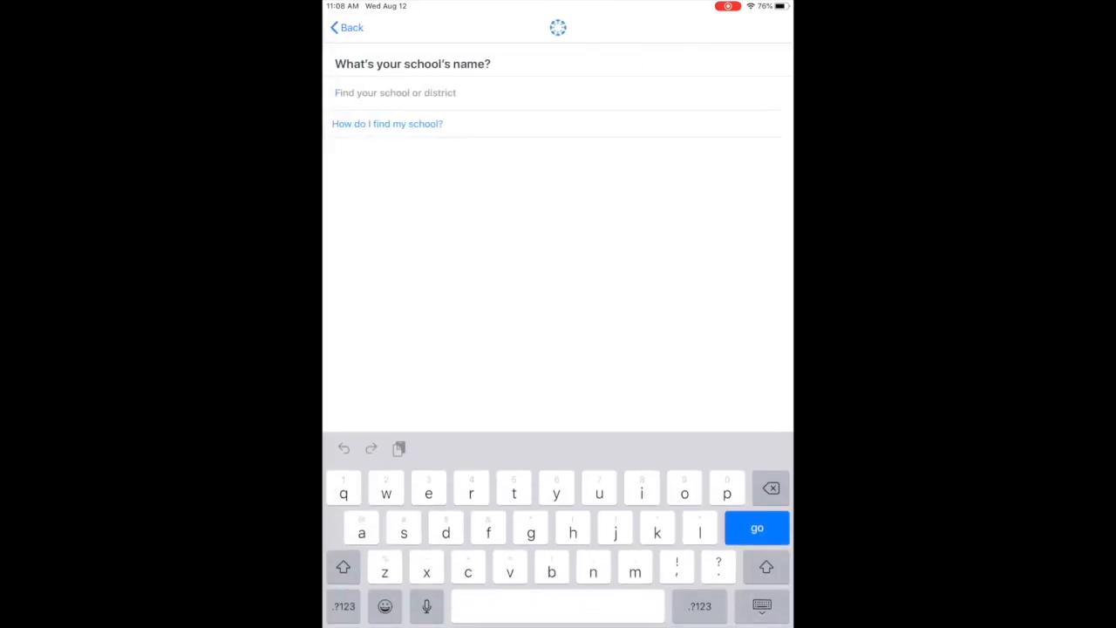
pyautogui.write('cms')
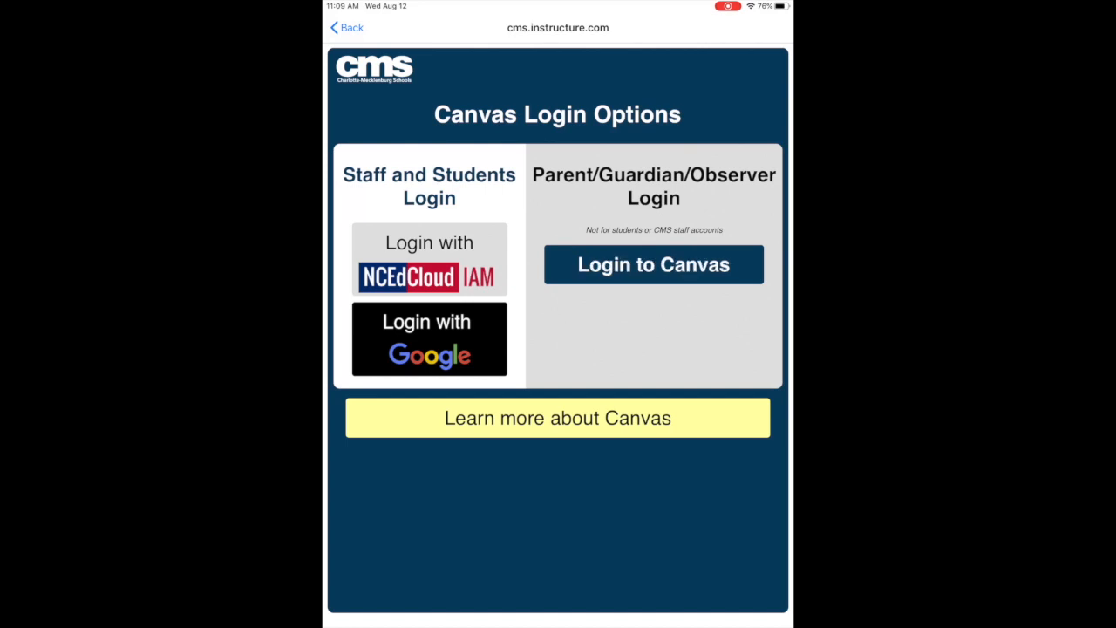
pyautogui.click(652, 265)
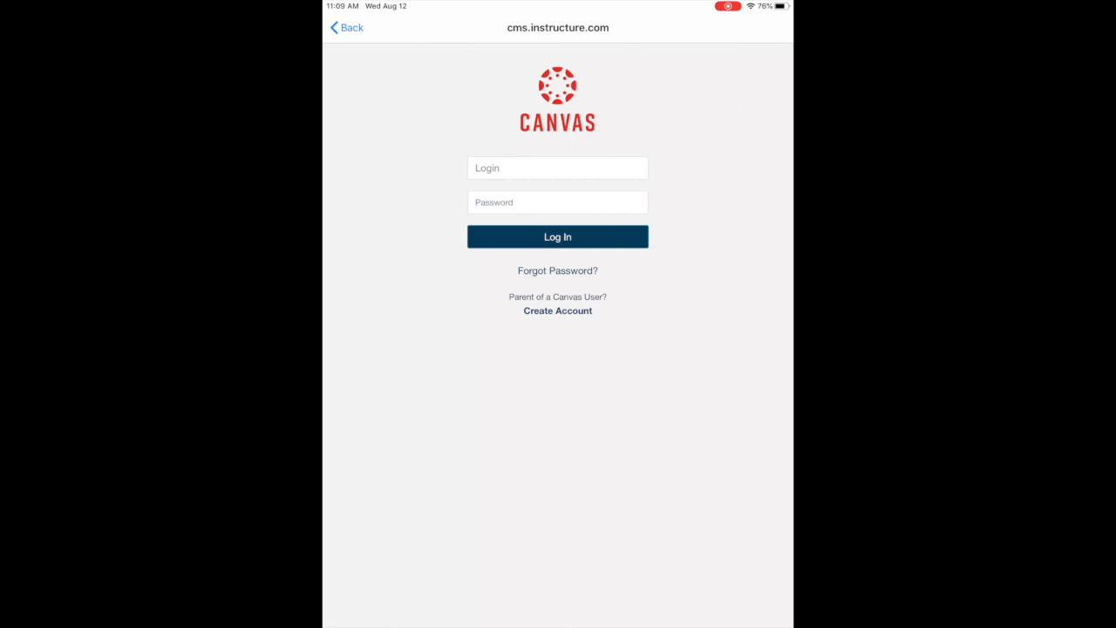
pyautogui.click(558, 311)
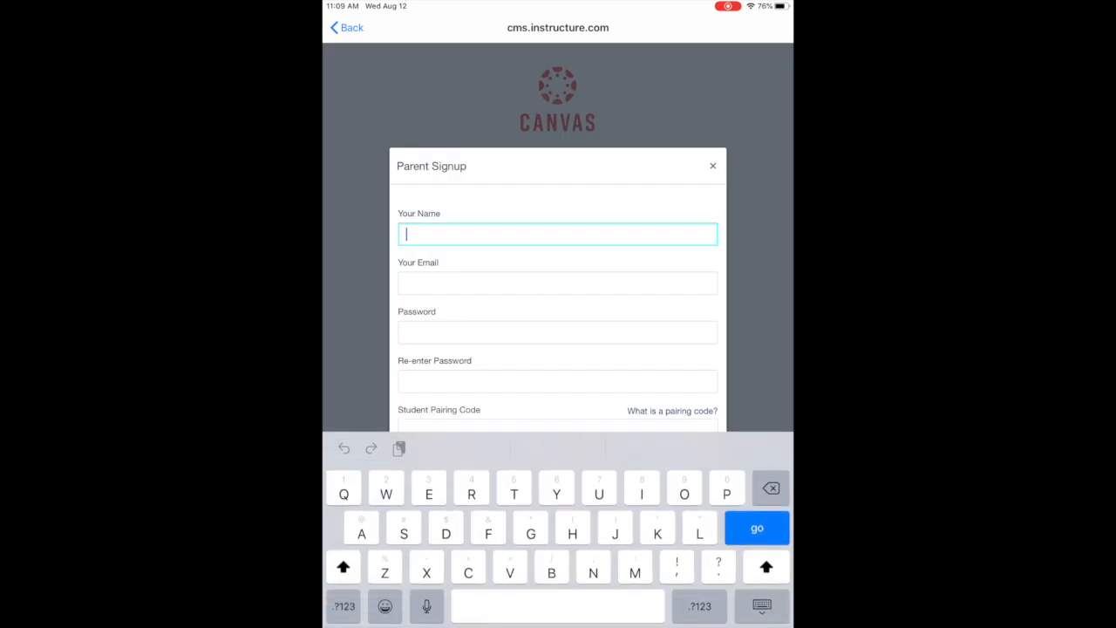
pyautogui.write('J')
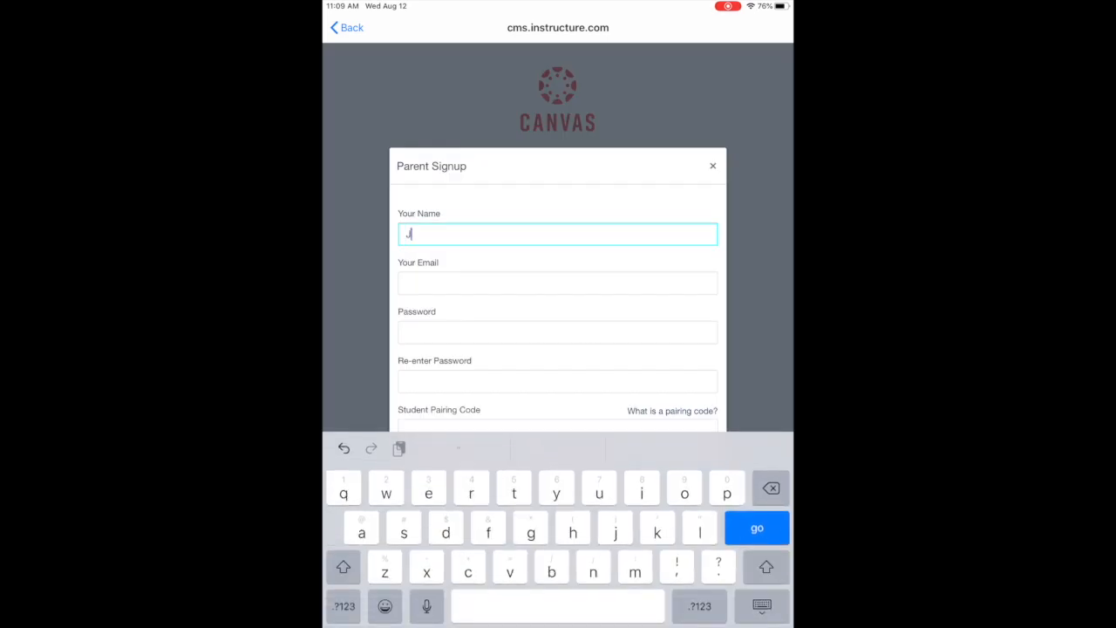
pyautogui.write('Jennifer')
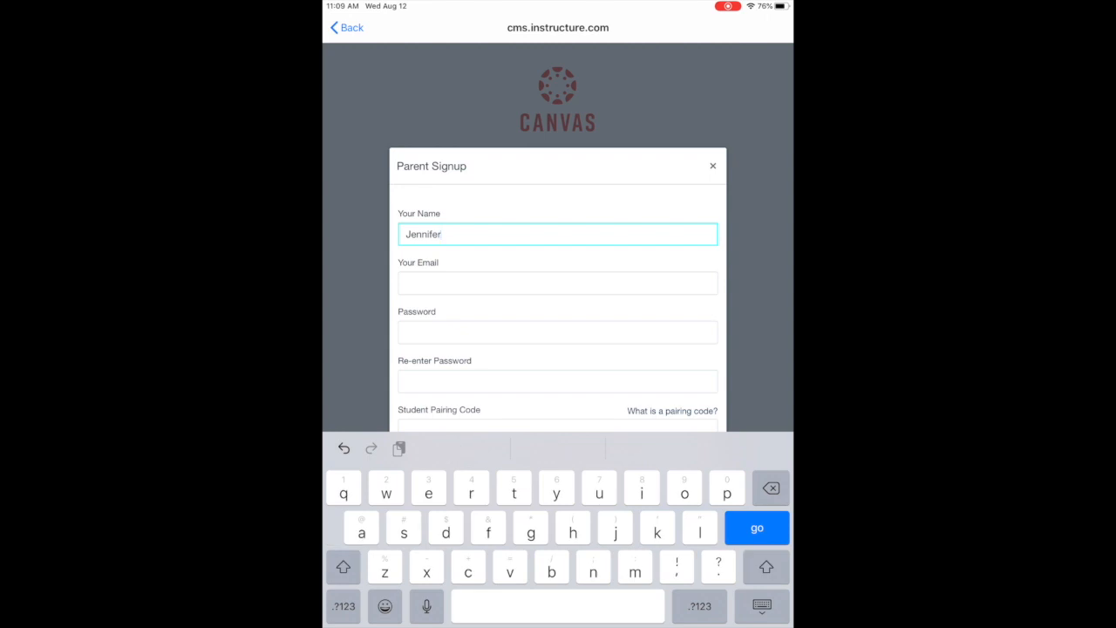
pyautogui.write('Tobias')
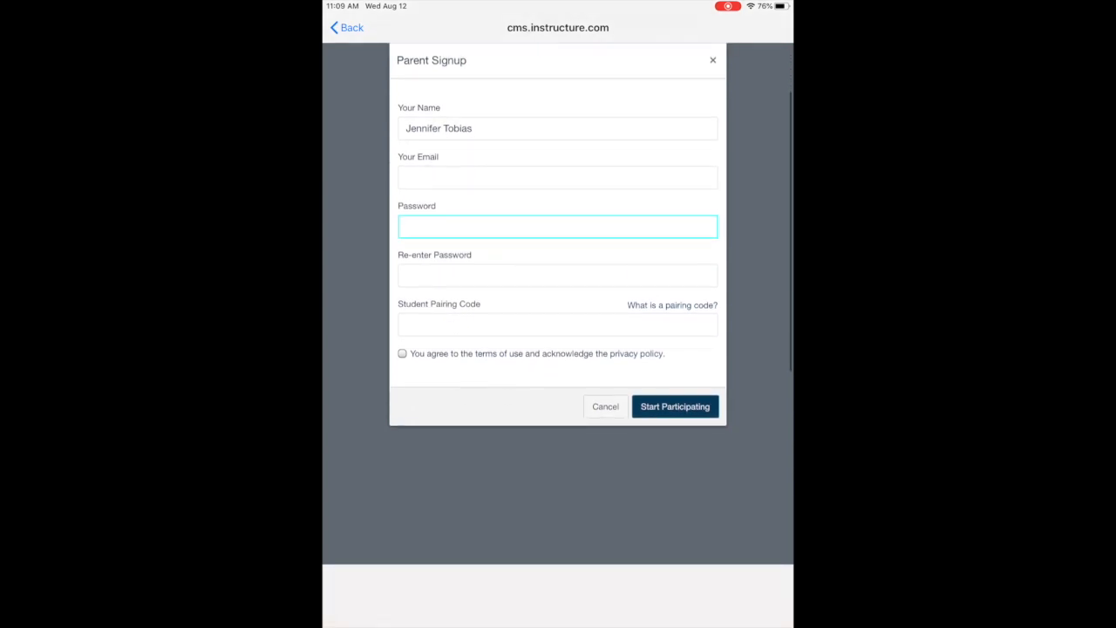
pyautogui.click(558, 276)
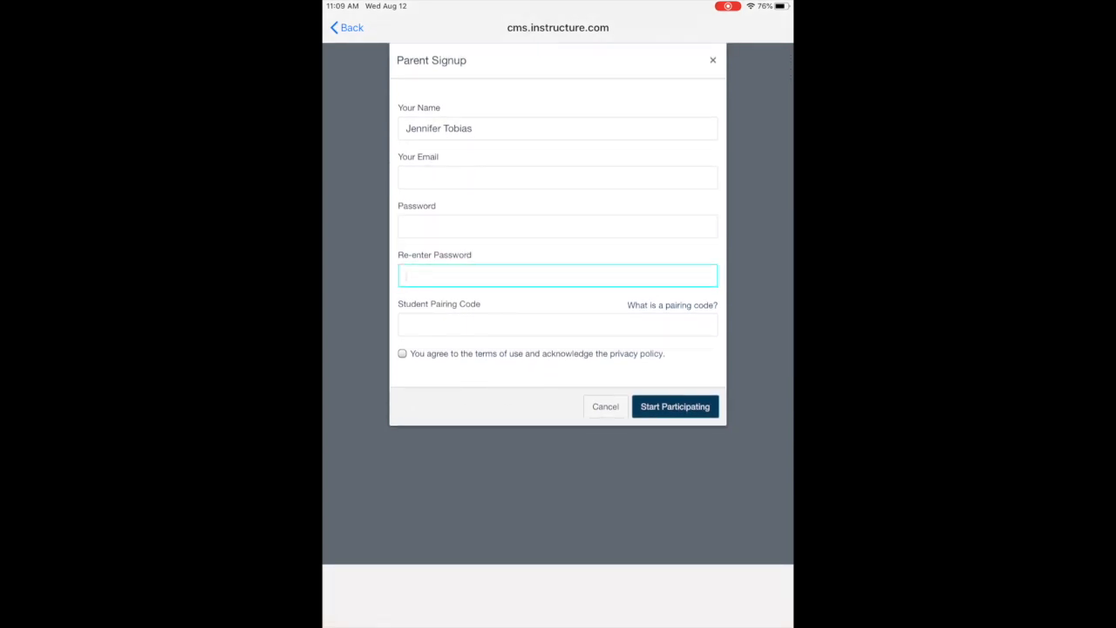
pyautogui.click(558, 322)
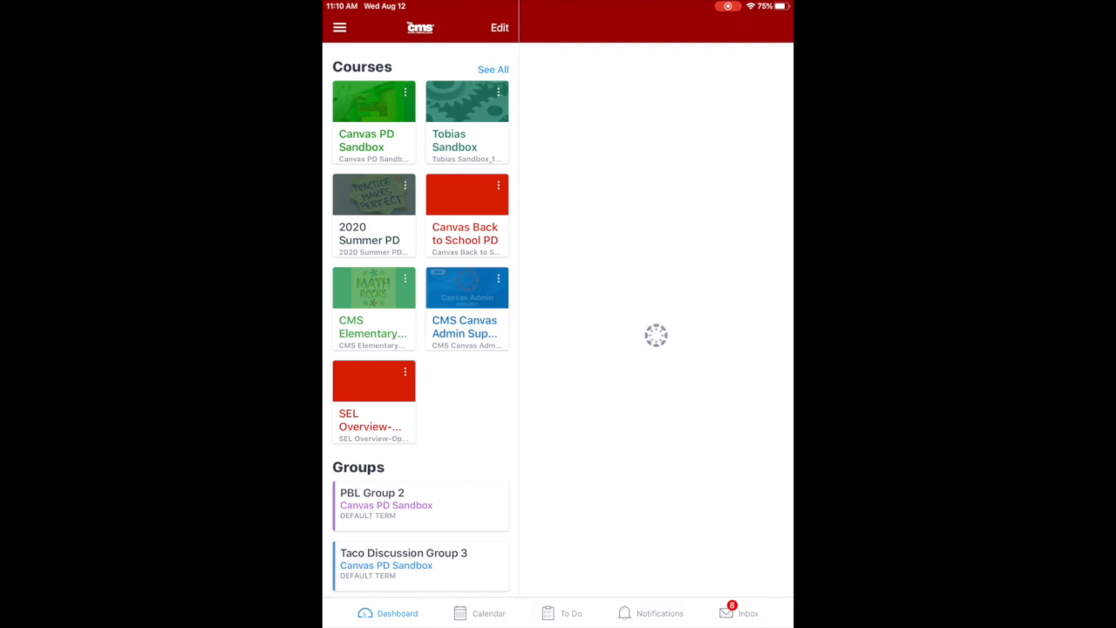
# Switch to Canvas Student and let the dashboard of courses and groups load.
pyautogui.click(338, 28)
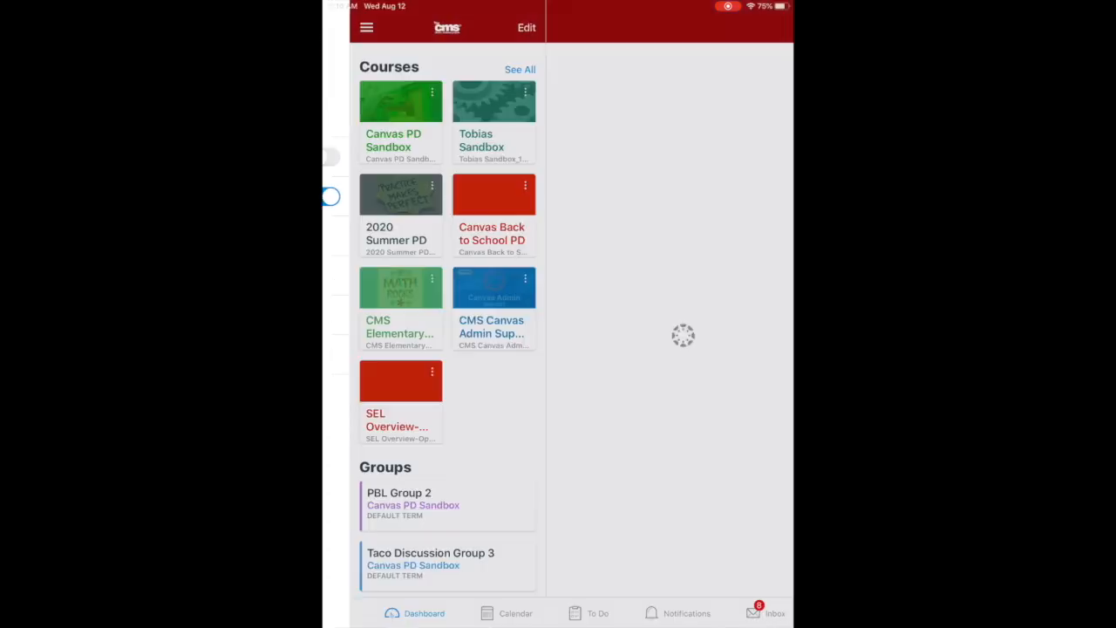
# From Settings, generate a Pair with Observer code valid for seven days or one use.
pyautogui.click(366, 28)
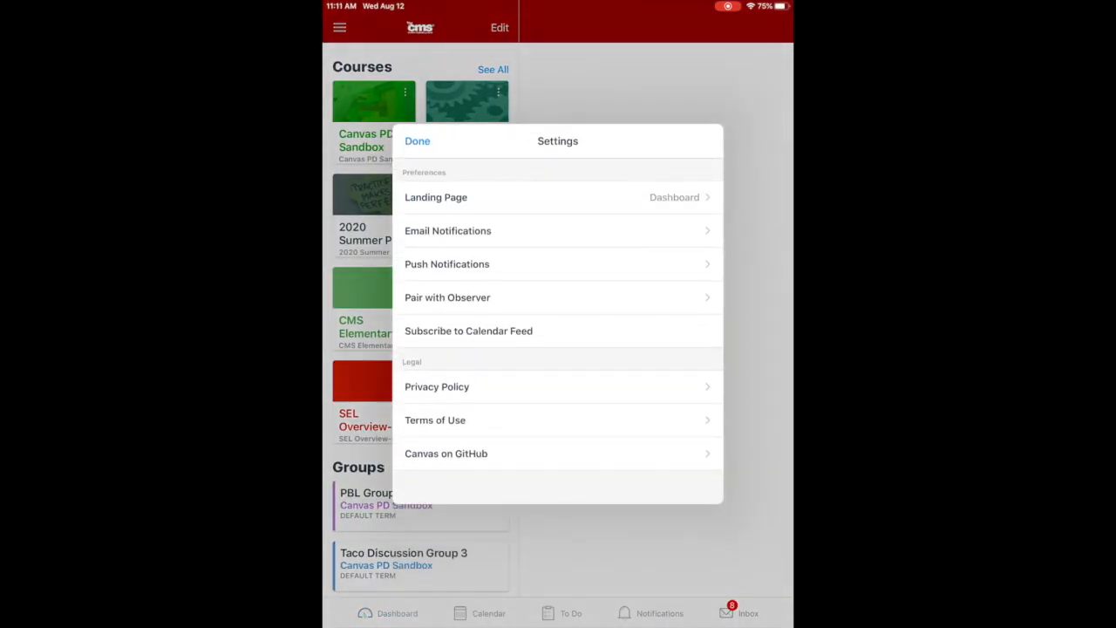
pyautogui.click(447, 297)
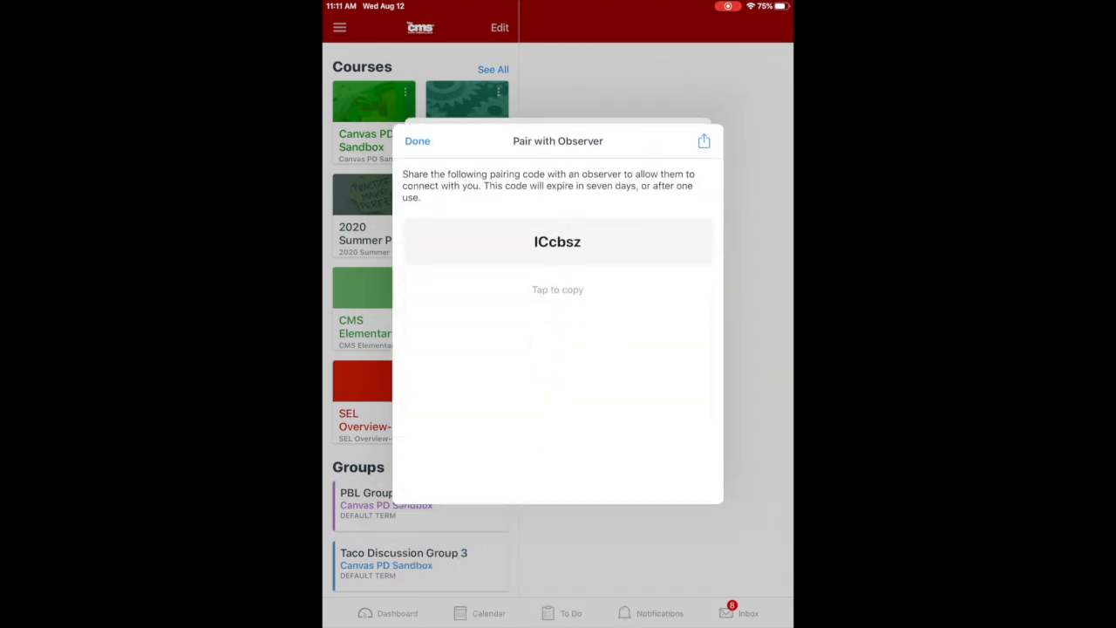